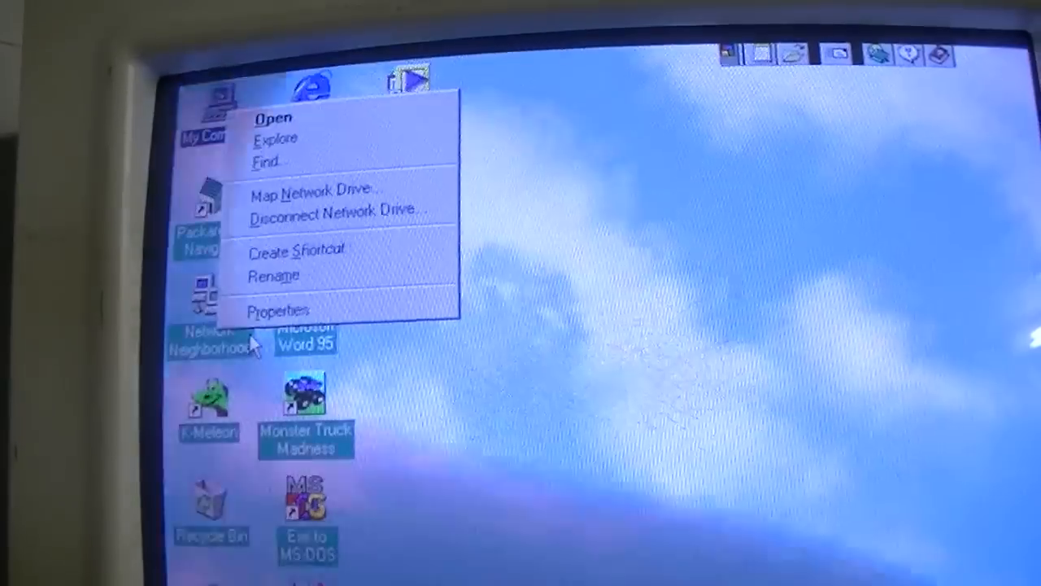
Open My Computer from the desktop to show the floppy drive, hard disk and Control Panel
{"action": "left_click", "coordinate": [278, 309]}
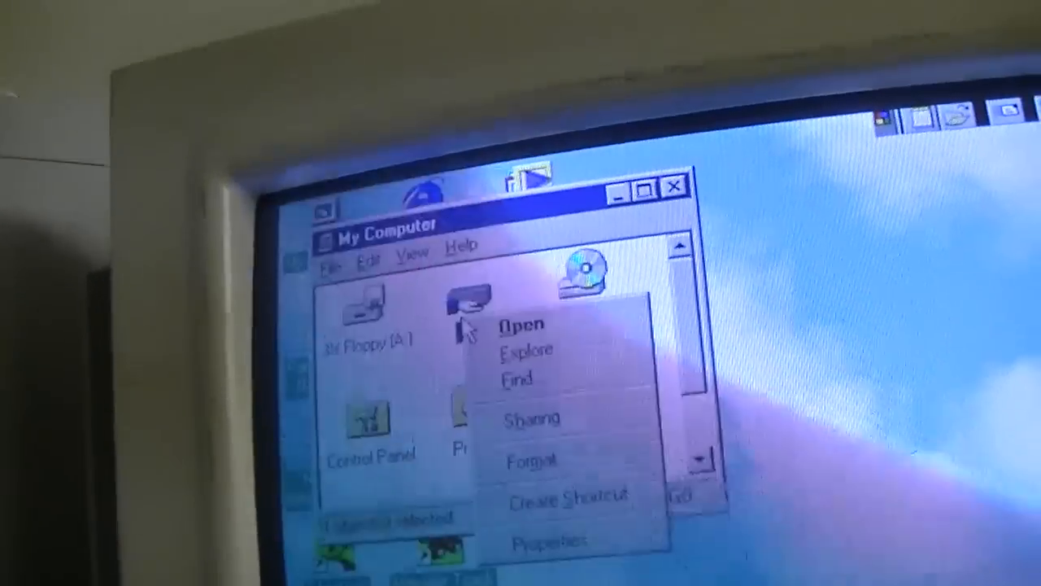
{"action": "left_click", "coordinate": [550, 541]}
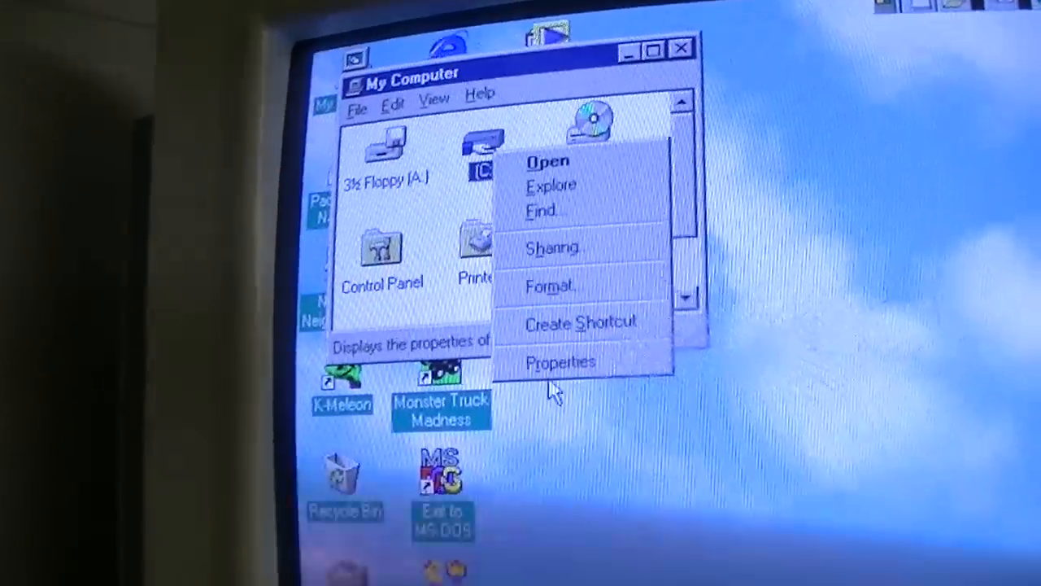
View the C: drive's properties, then launch Packard Bell Navigator to its welcome screen
{"action": "left_click", "coordinate": [562, 361]}
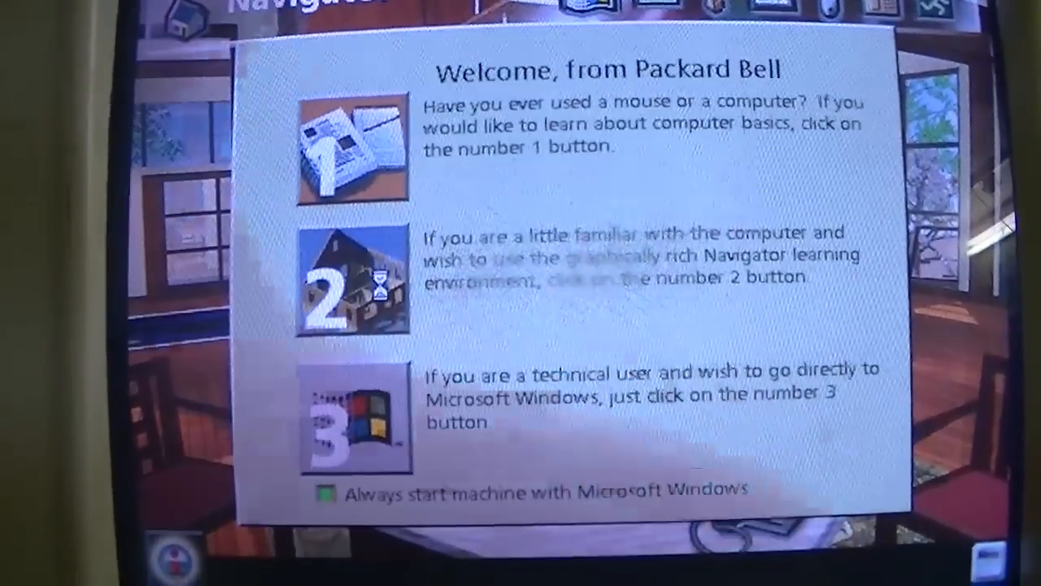
Choose startup level 2 on the Welcome screen to enter Navigator's Info Room
{"action": "left_click", "coordinate": [352, 285]}
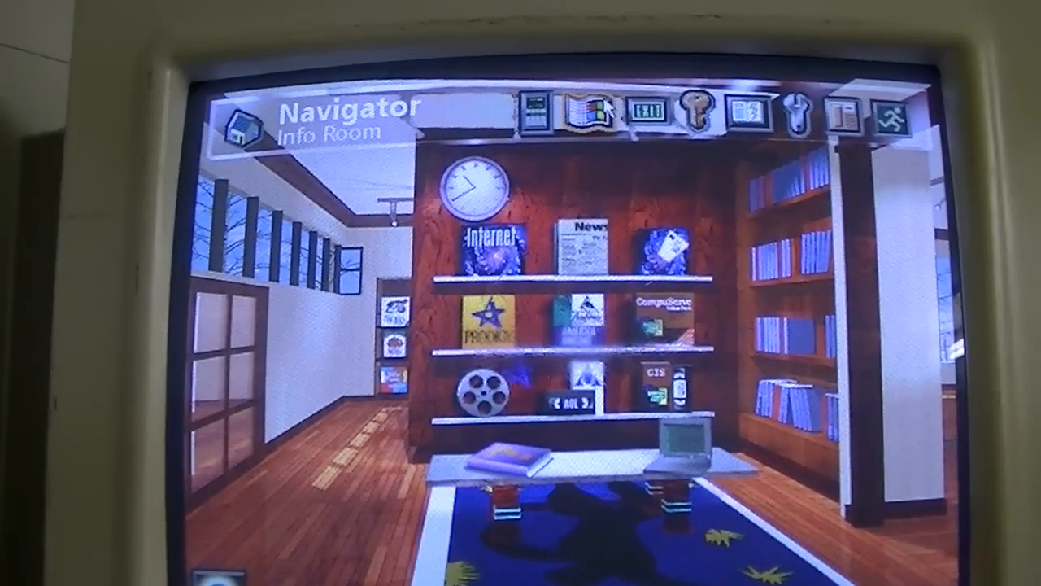
Exit Navigator via the toolbar and confirm returning to the Windows 95 desktop
{"action": "left_click", "coordinate": [641, 114]}
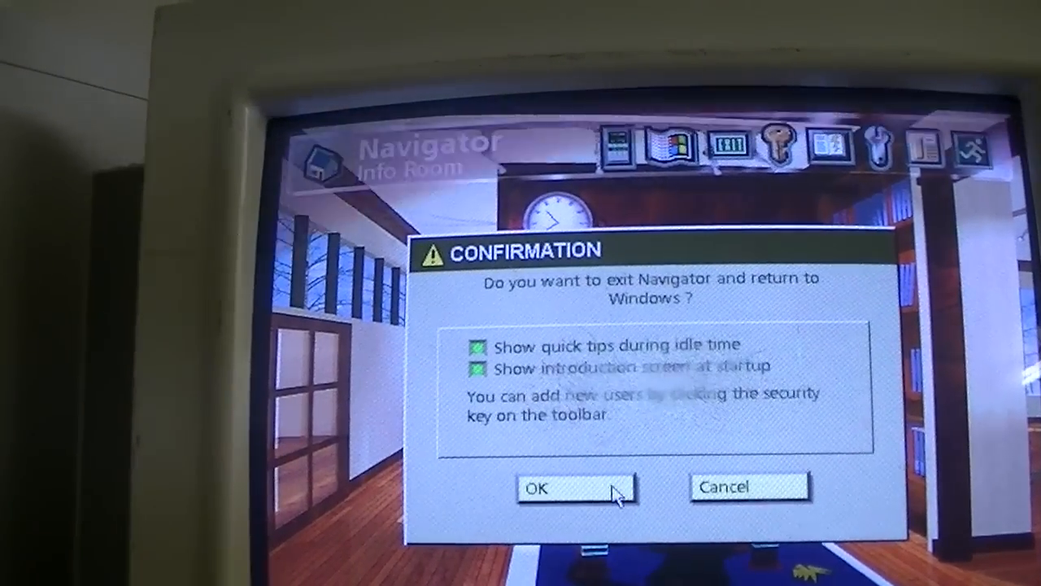
{"action": "left_click", "coordinate": [553, 488]}
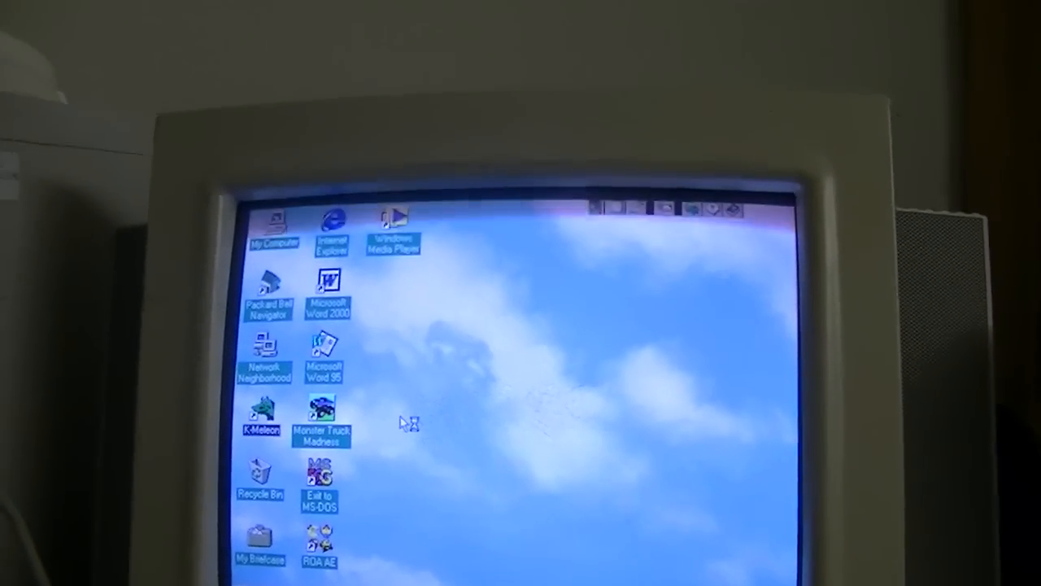
Launch K-Meleon and load Facebook from the previously visited addresses list
{"action": "double_click", "coordinate": [260, 407]}
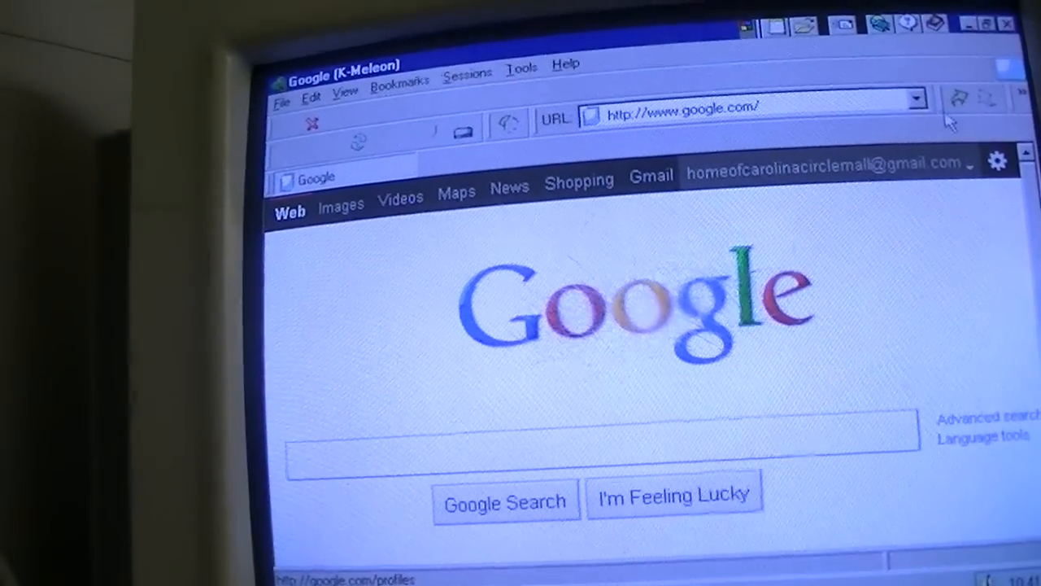
{"action": "left_click", "coordinate": [918, 99]}
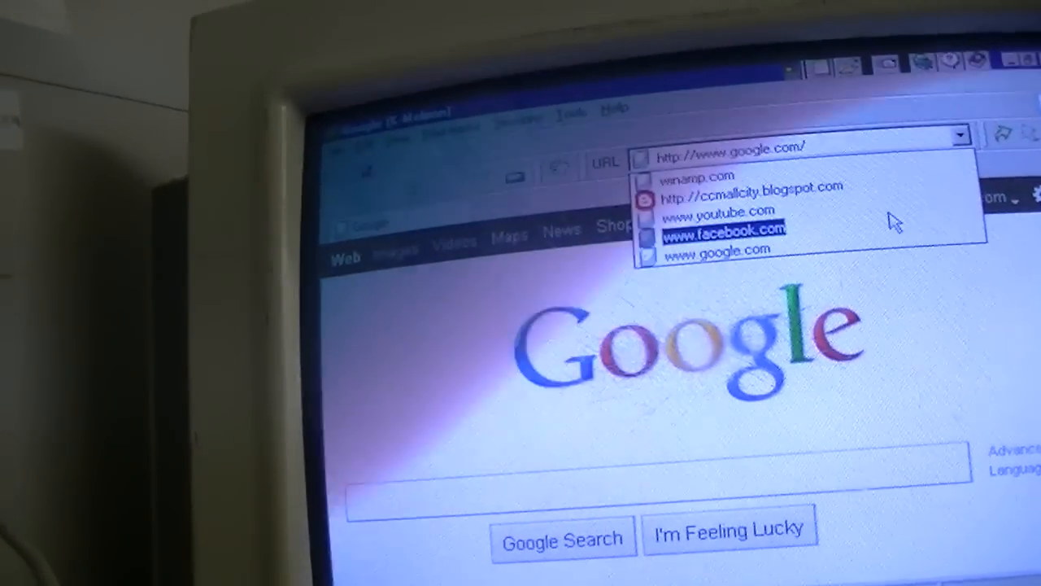
{"action": "left_click", "coordinate": [718, 229]}
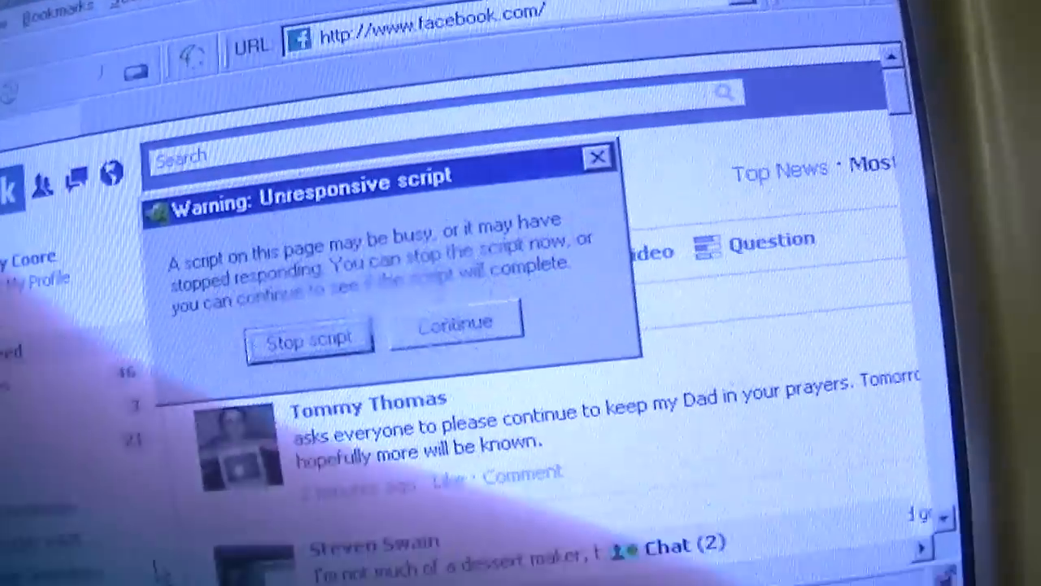
Dismiss the 'Warning: Unresponsive script' dialog on the Facebook news feed
{"action": "left_click", "coordinate": [309, 337]}
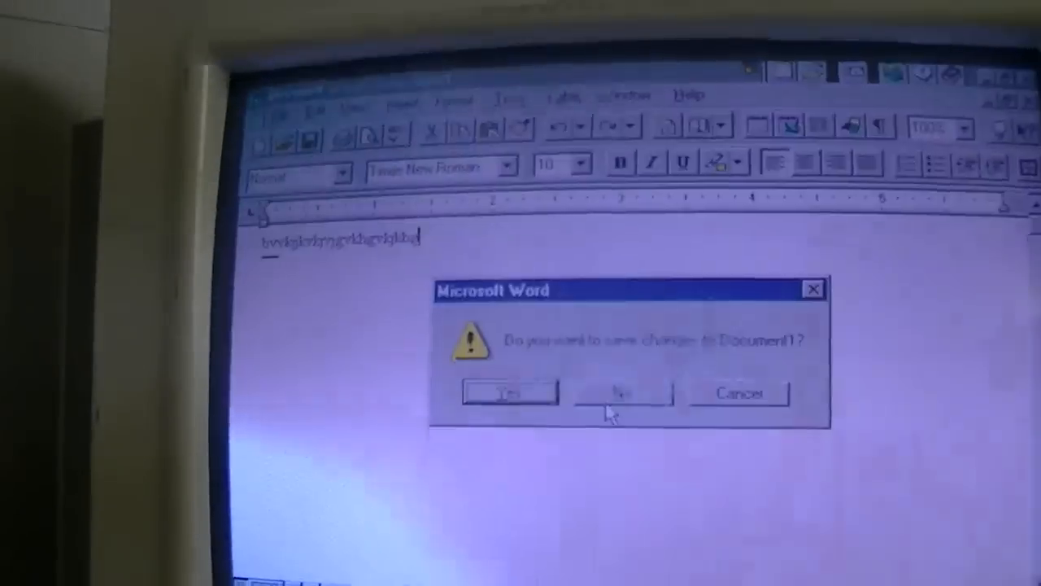
Answer No to saving changes so Word closes Document1 and returns to the desktop
{"action": "left_click", "coordinate": [622, 392]}
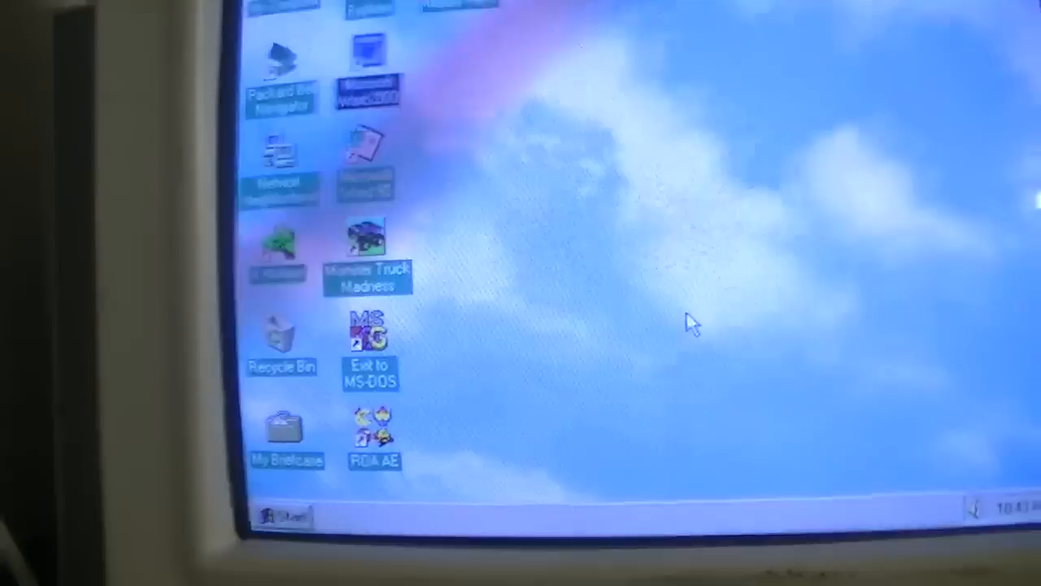
{"action": "left_click", "coordinate": [280, 518]}
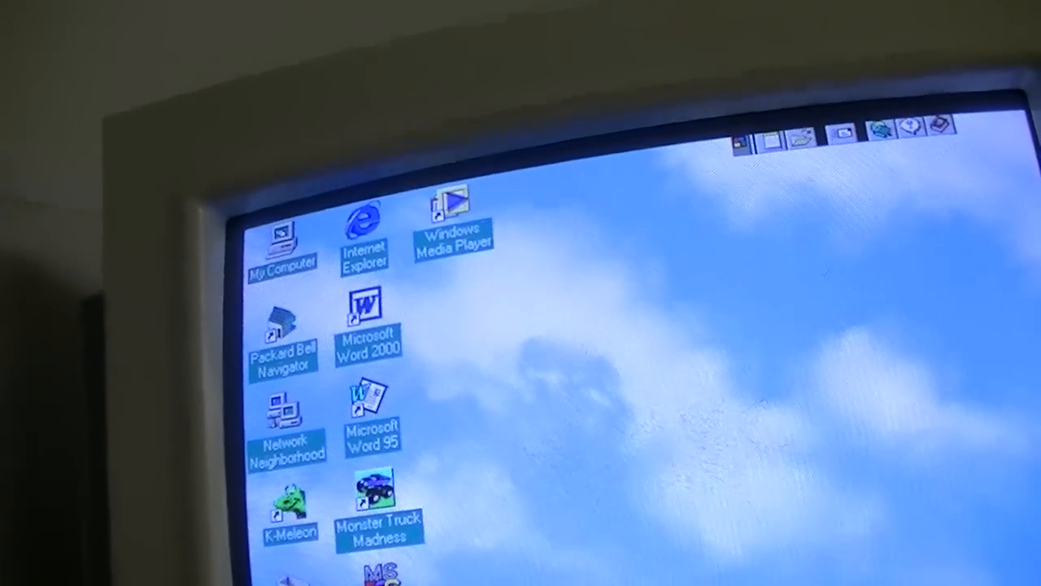
Shut down Windows 95 from the Start menu, keeping 'Shut down the computer?' selected and confirming Yes
{"action": "left_click", "coordinate": [195, 511]}
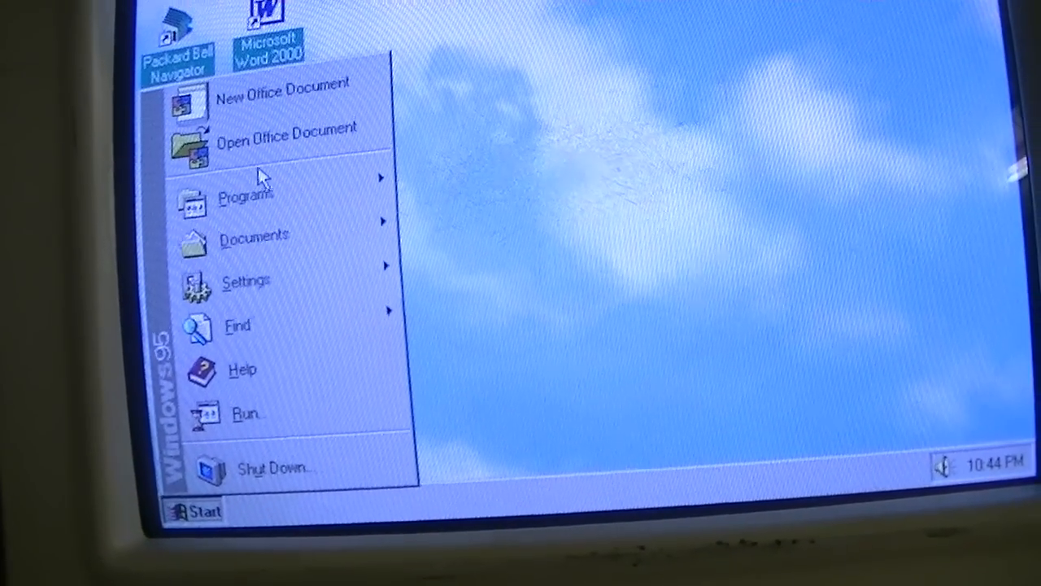
{"action": "left_click", "coordinate": [246, 195]}
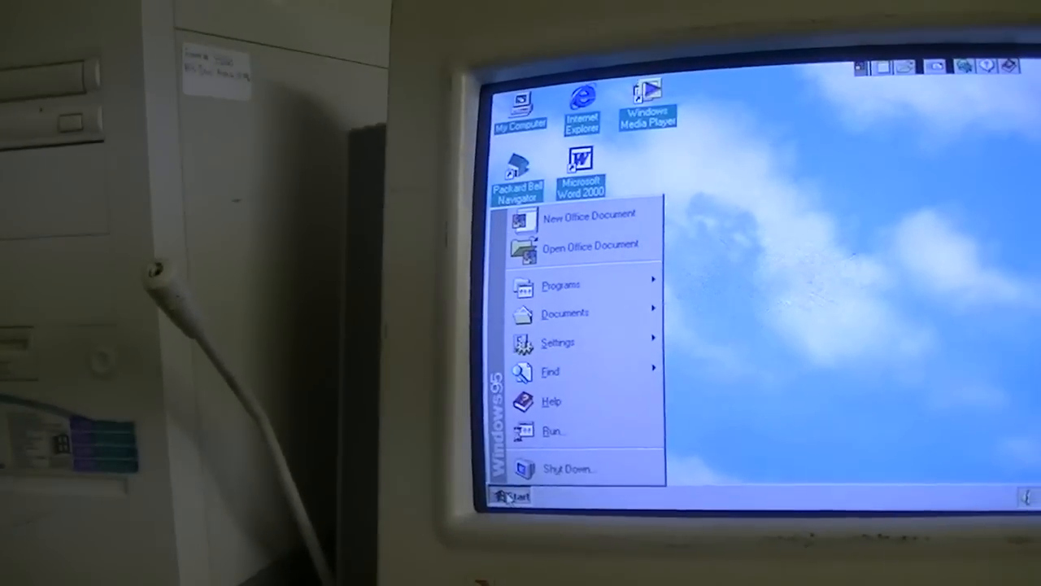
{"action": "left_click", "coordinate": [569, 468]}
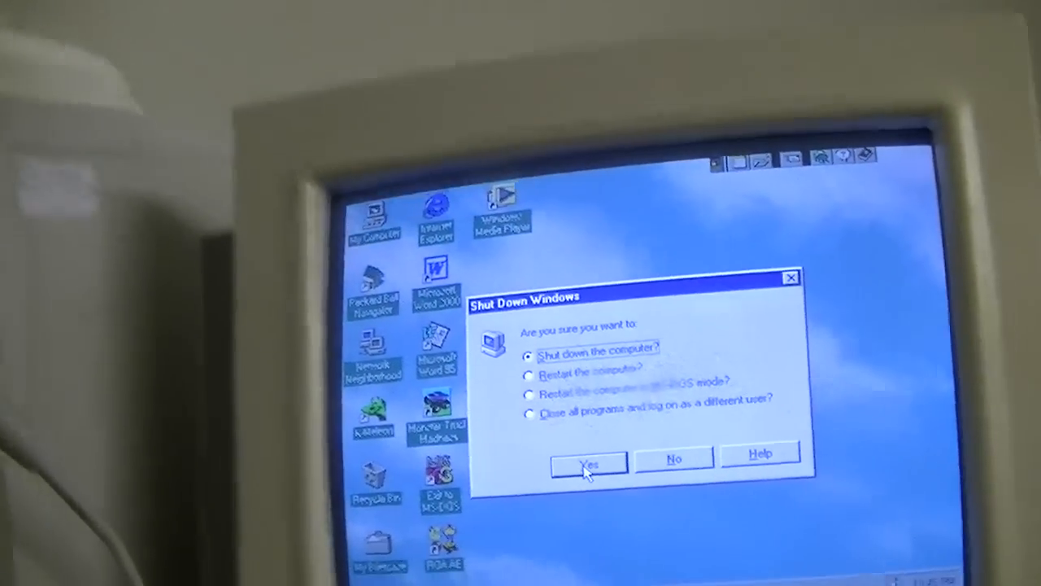
{"action": "left_click", "coordinate": [587, 462]}
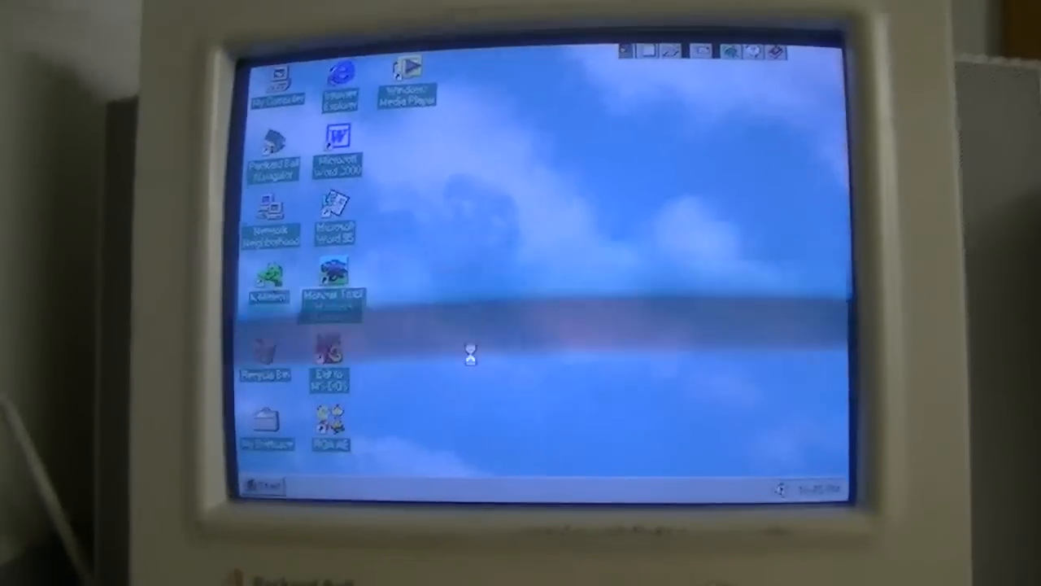